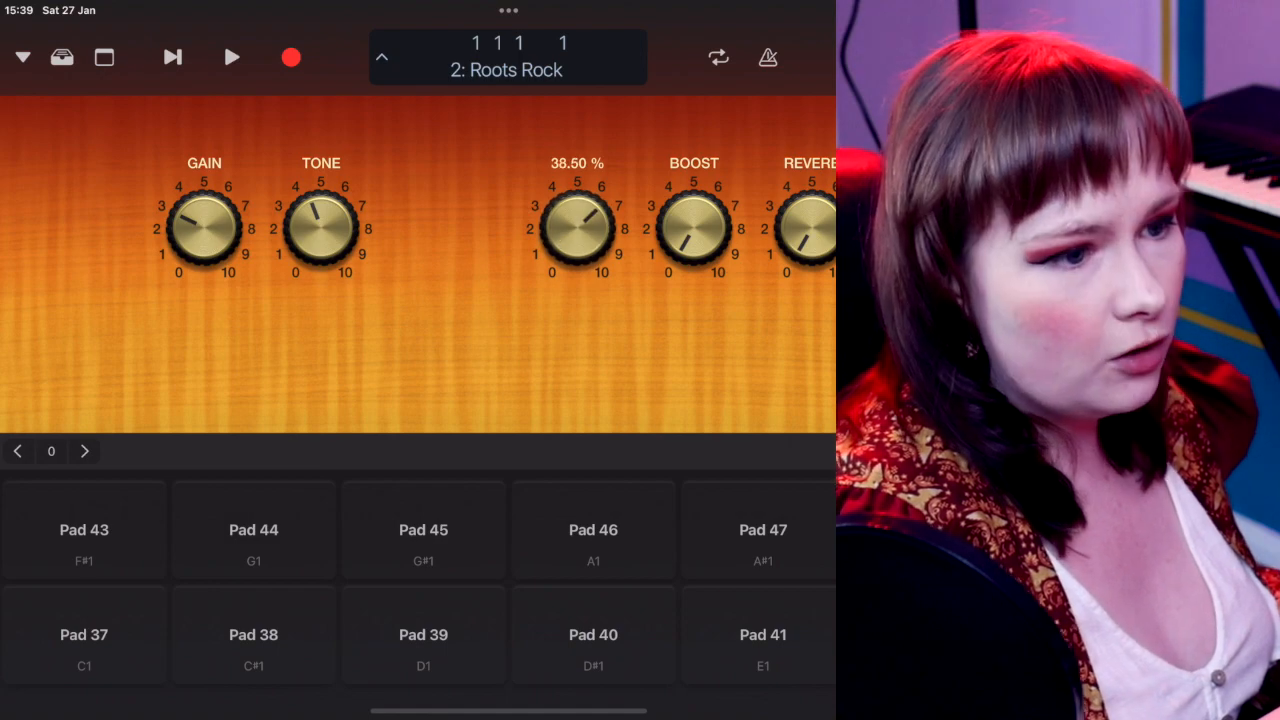
- Lower the third Smart Controls knob from 38.50% to 14%
left_click_drag(575, 225, 560, 255)
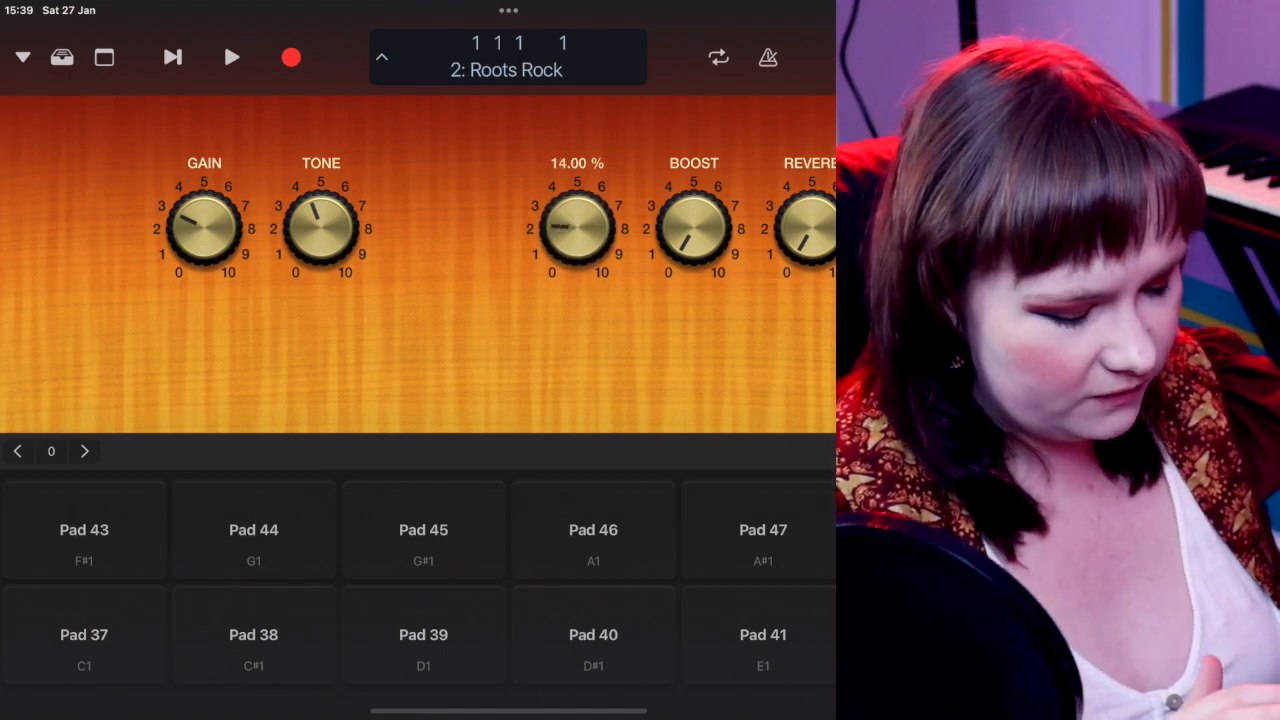
left_click_drag(577, 228, 577, 270)
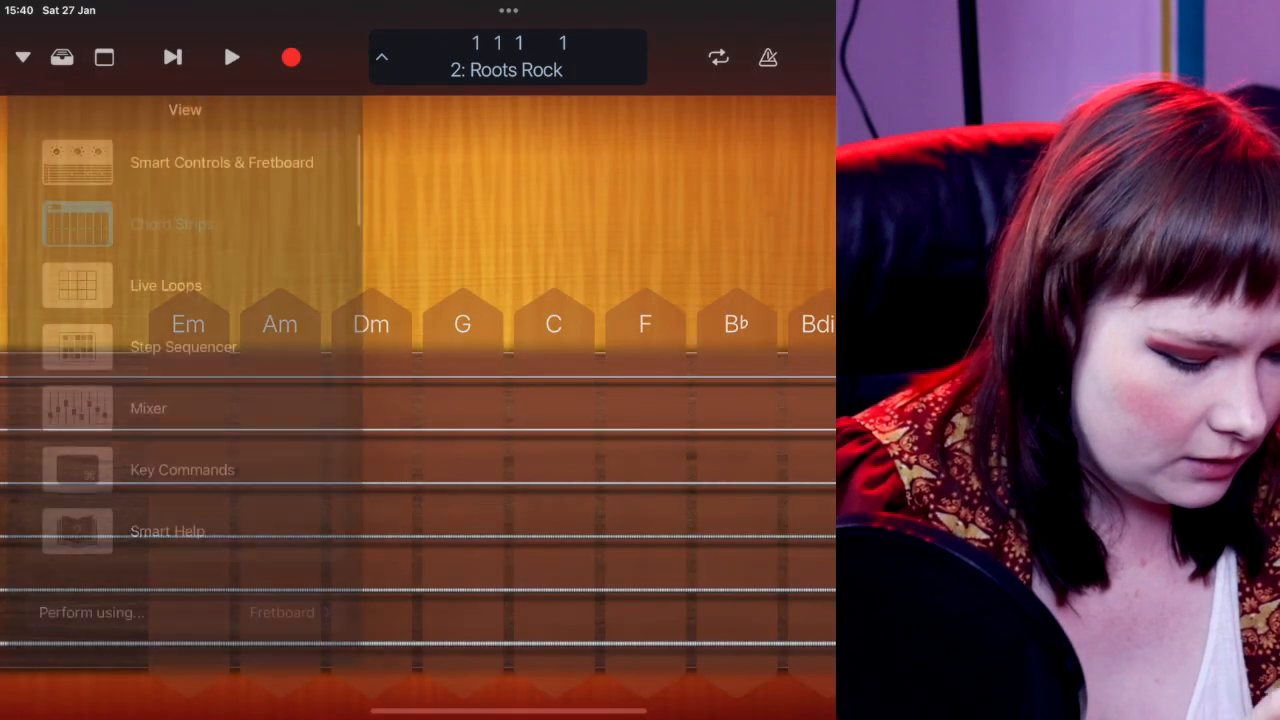
- Set the play surface to Drum Pads from the View menu
left_click(91, 612)
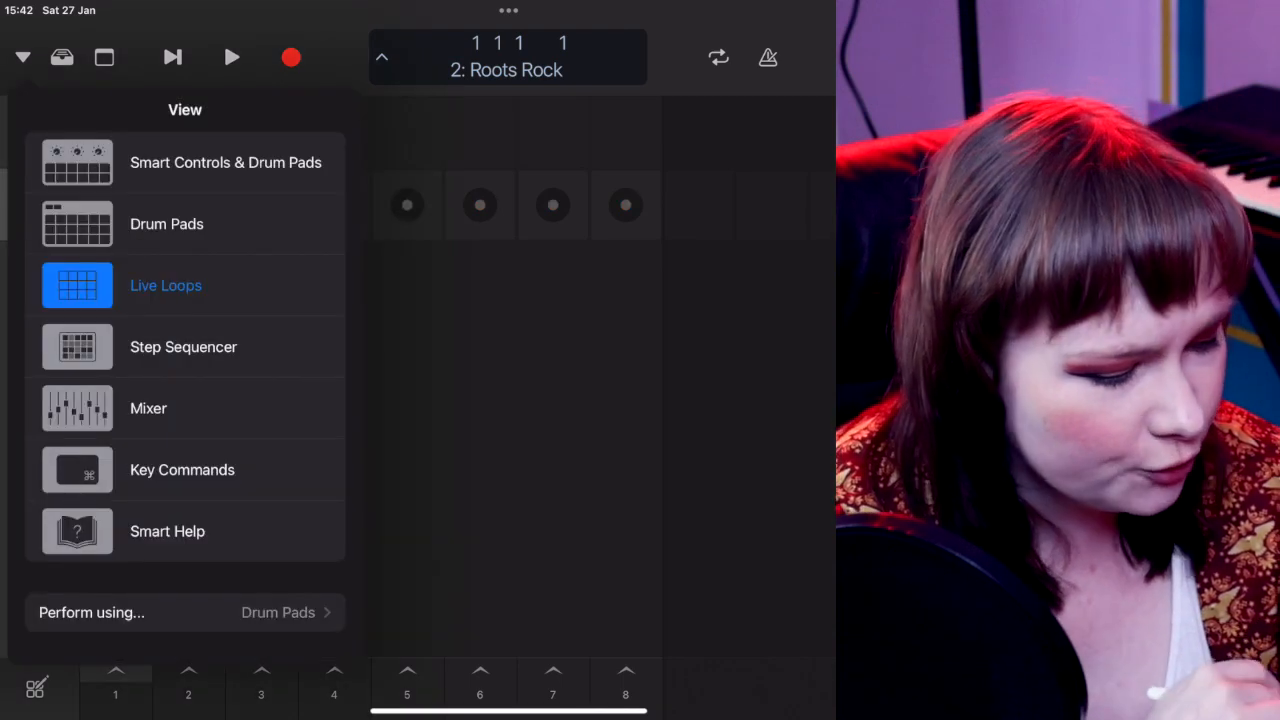
- Open the Step Sequencer and turn on steps in the C3 and A2 rows
left_click(183, 347)
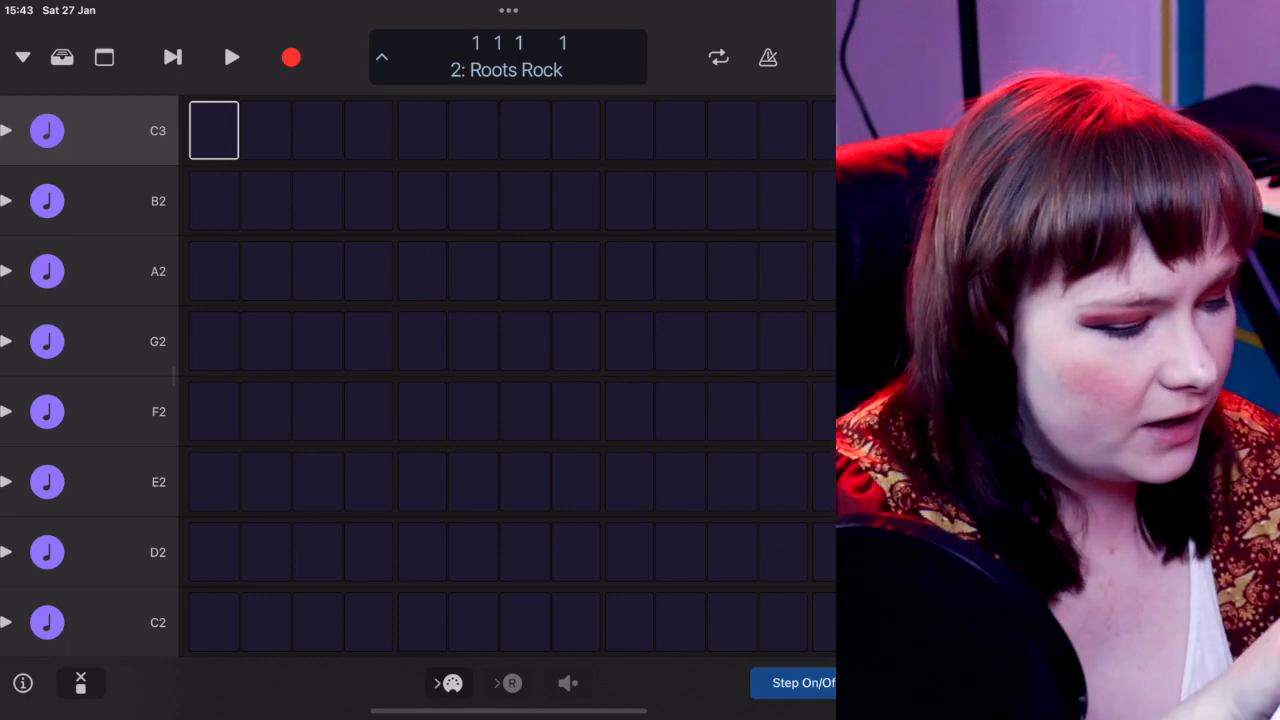
left_click(421, 130)
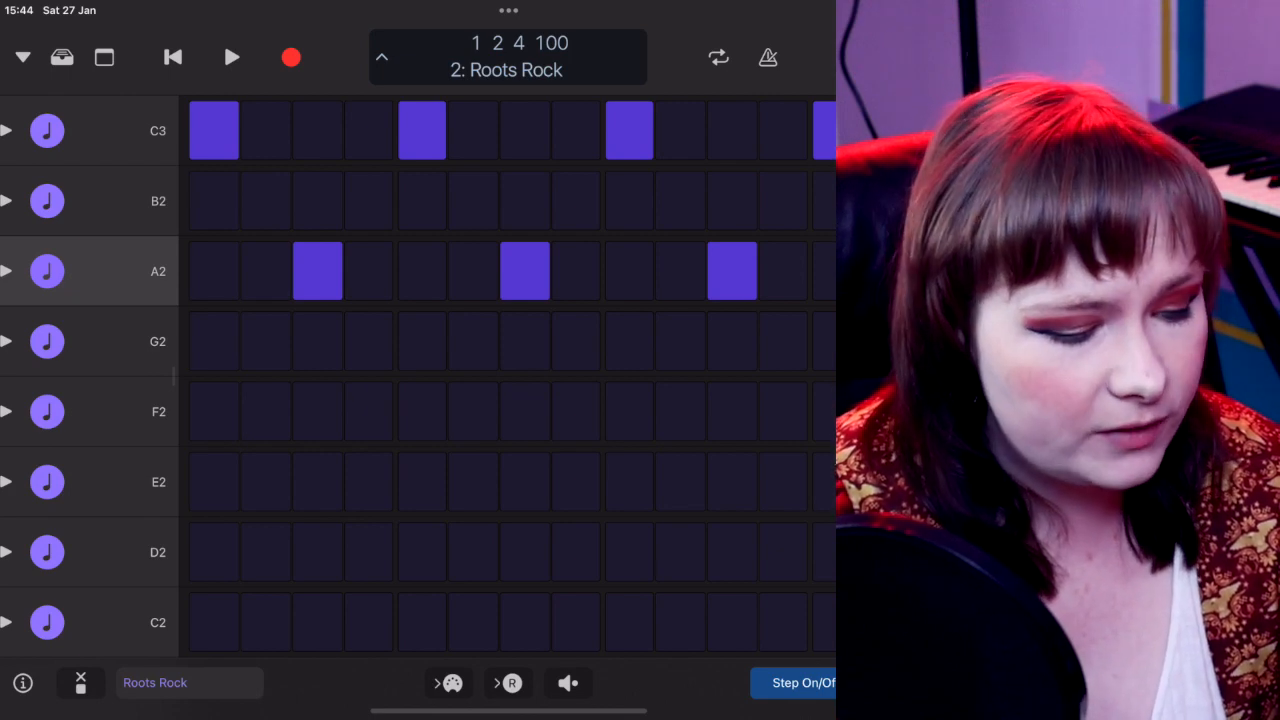
left_click(213, 341)
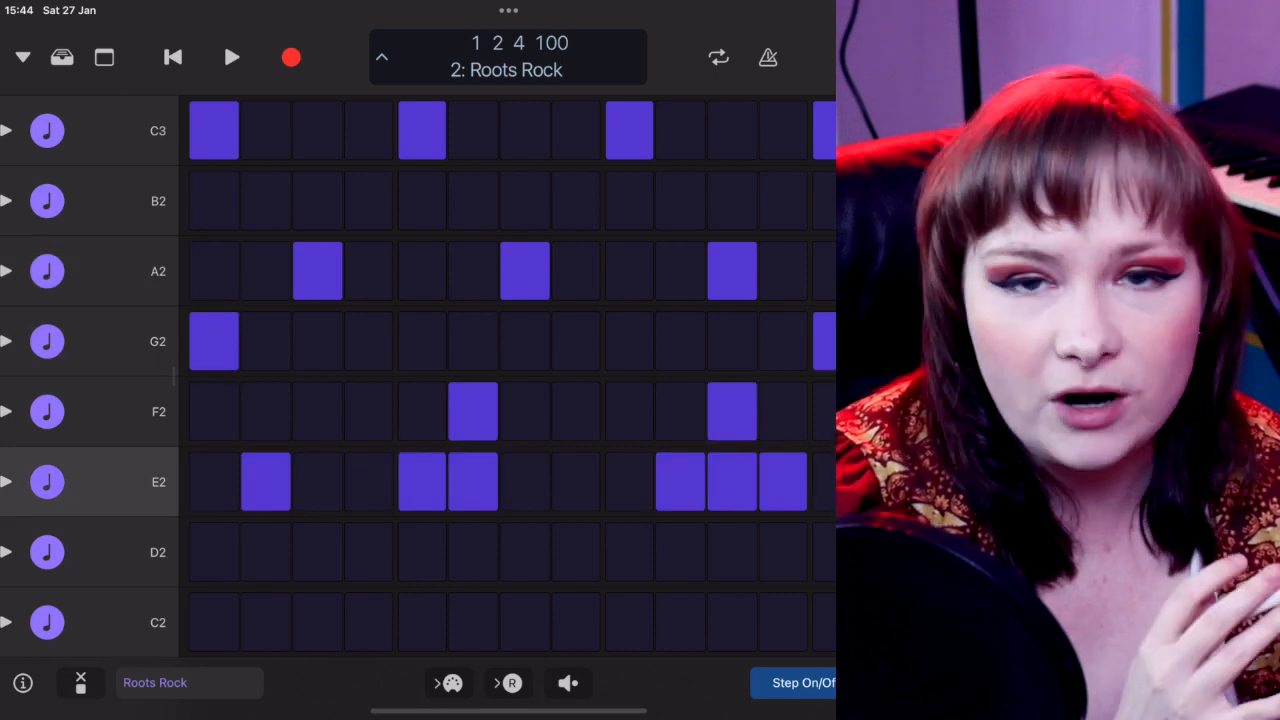
left_click(629, 271)
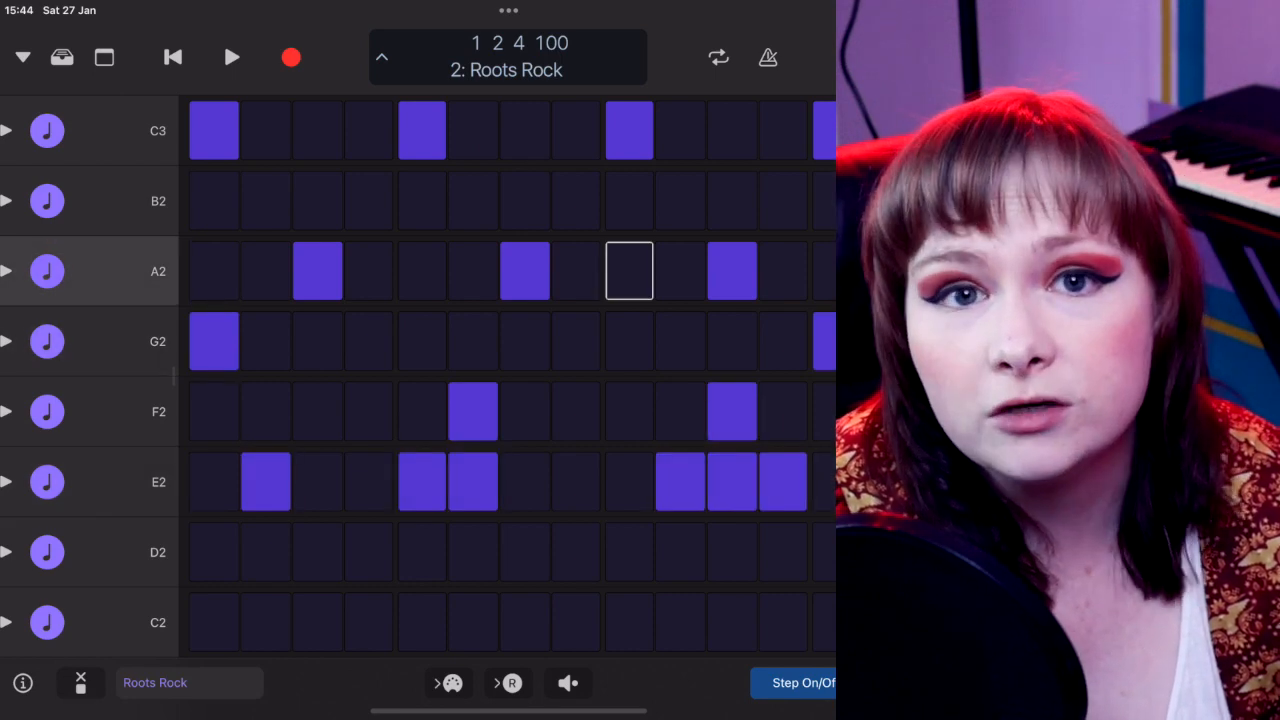
left_click(22, 57)
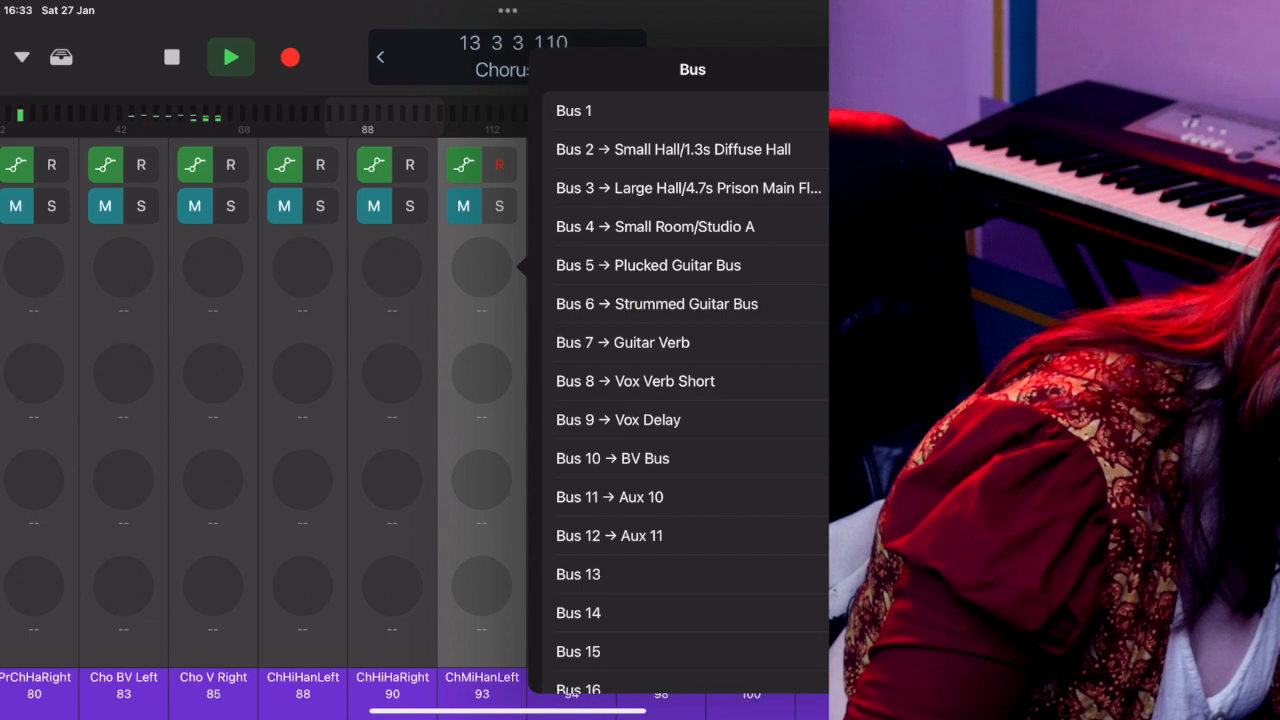
- Route PrChHanLeft's empty send slot to Bus 13 and raise its send knob
left_click(578, 574)
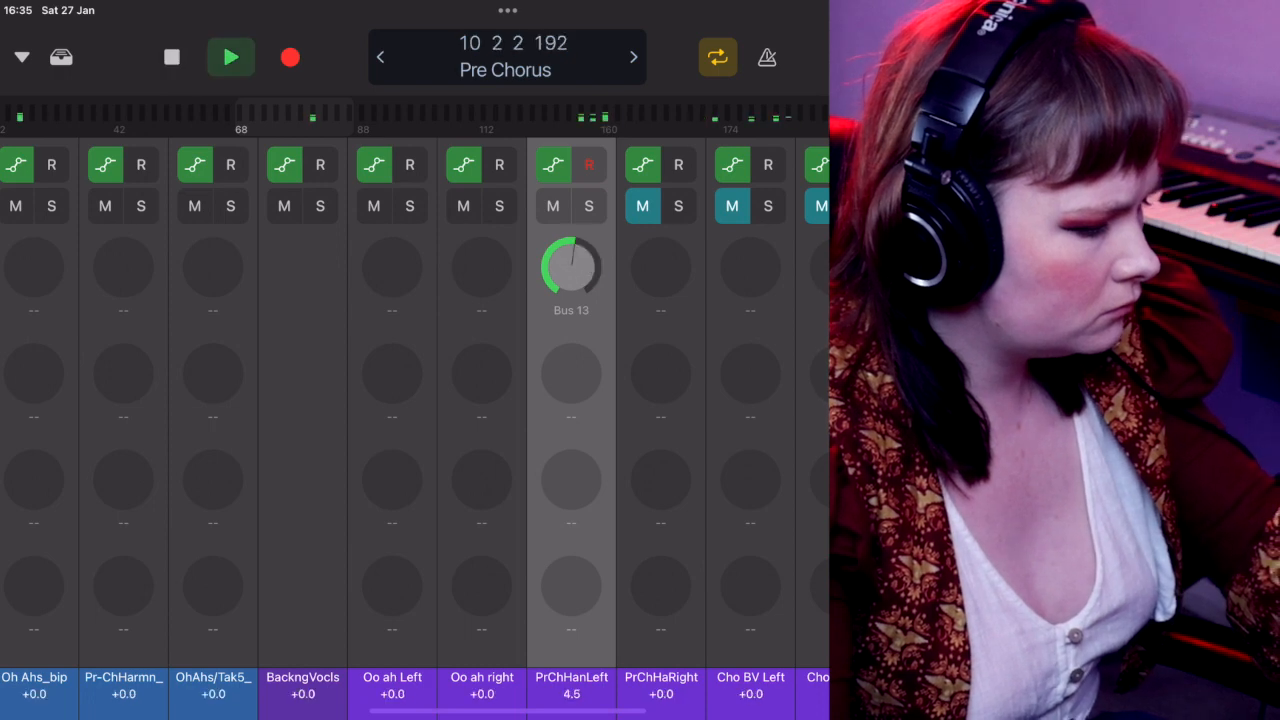
left_click_drag(571, 268, 540, 290)
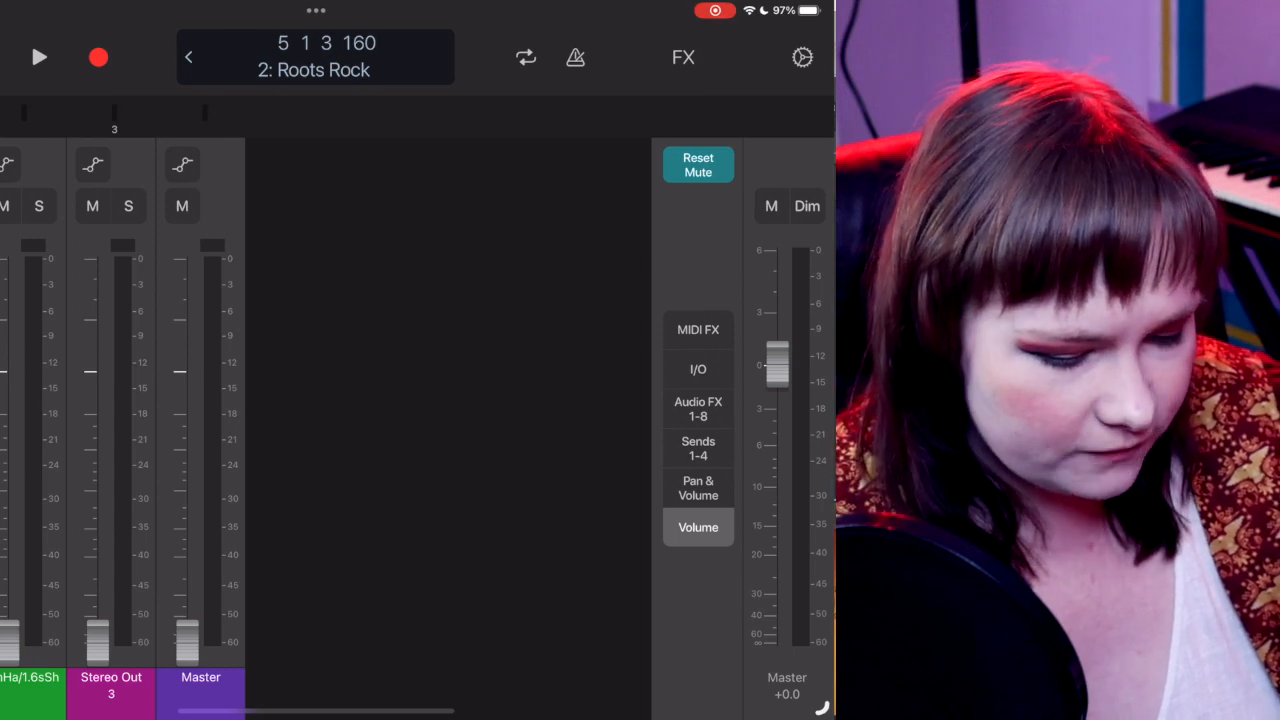
- Show Pan & Volume strips, mute Roots Rock, then solo and unsolo it
left_click(698, 488)
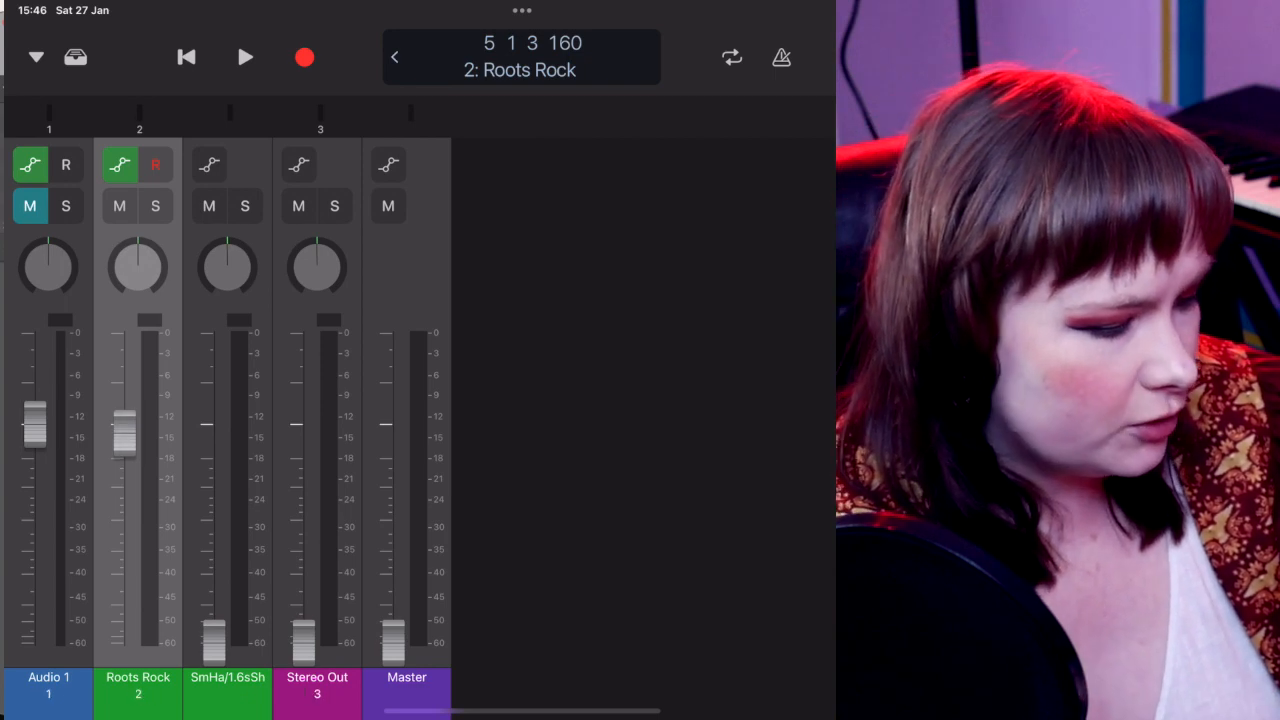
left_click(119, 206)
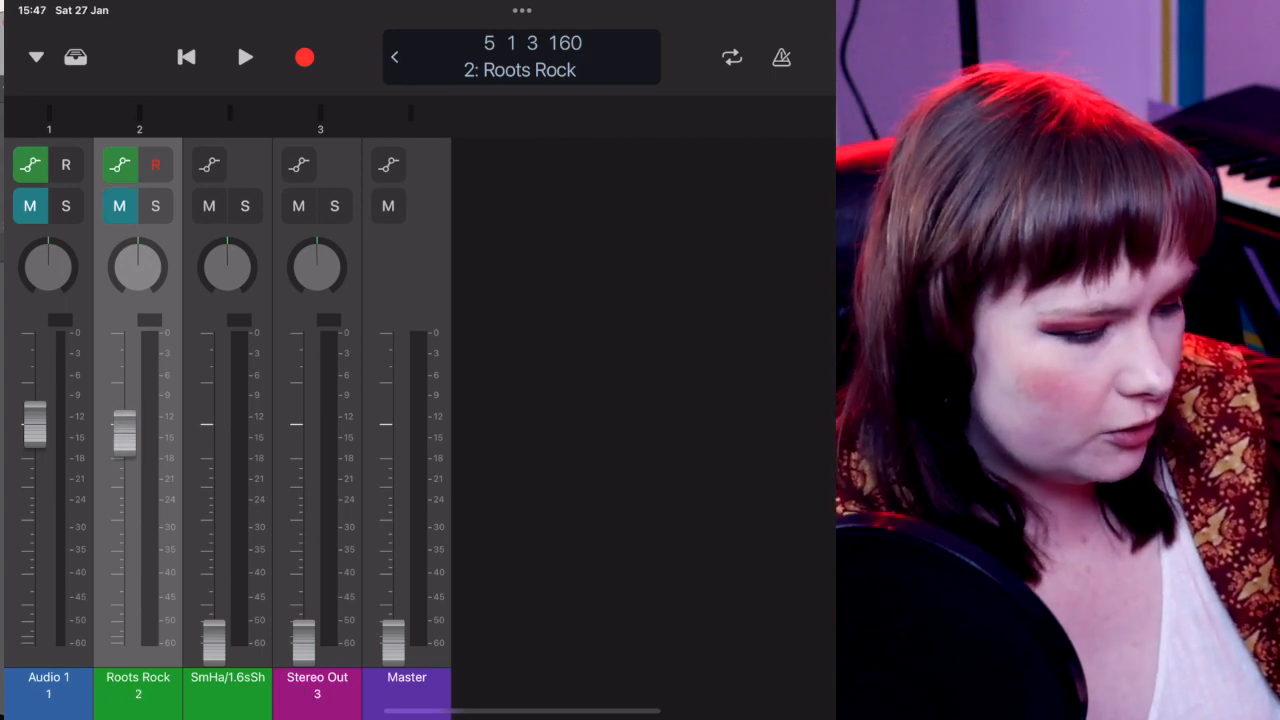
left_click(155, 206)
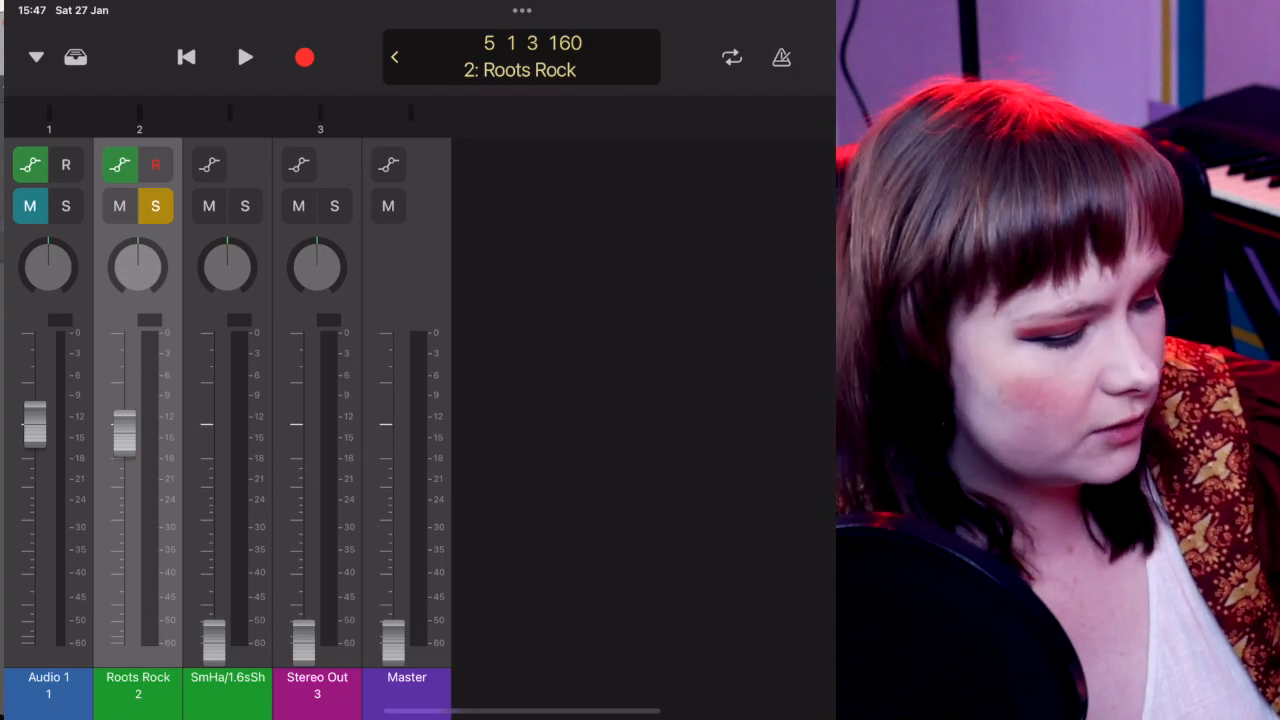
left_click(155, 206)
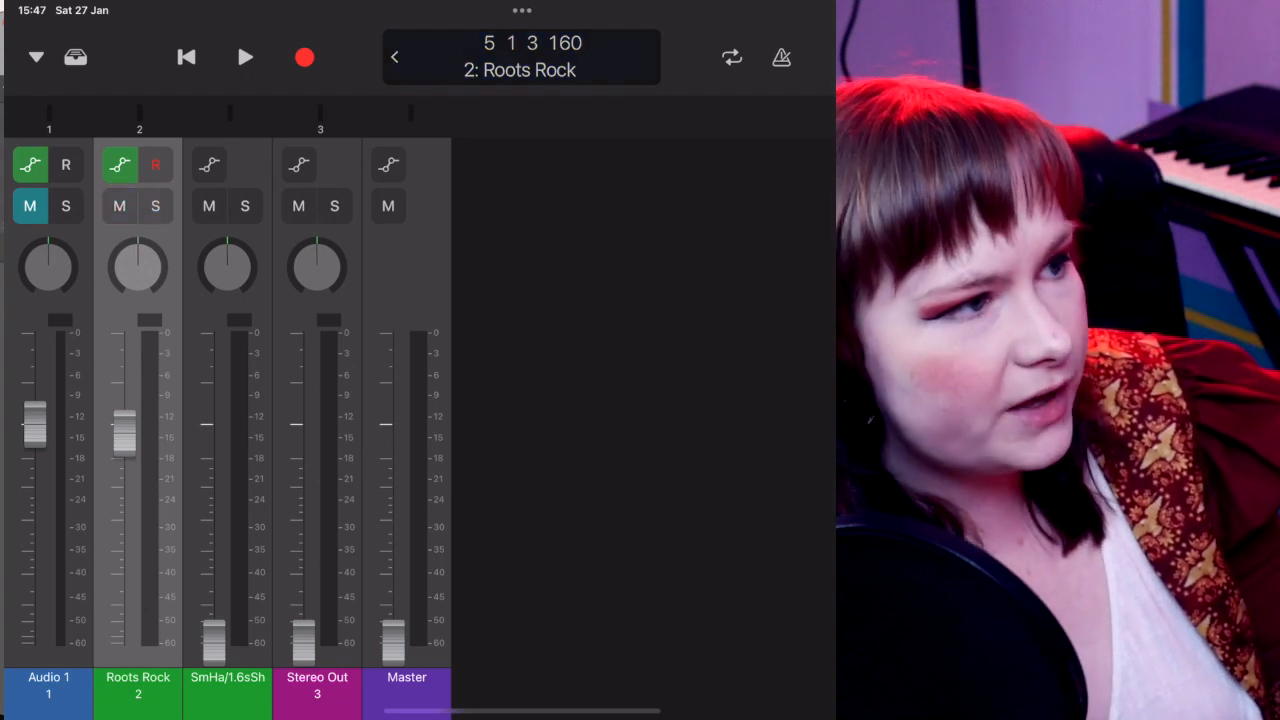